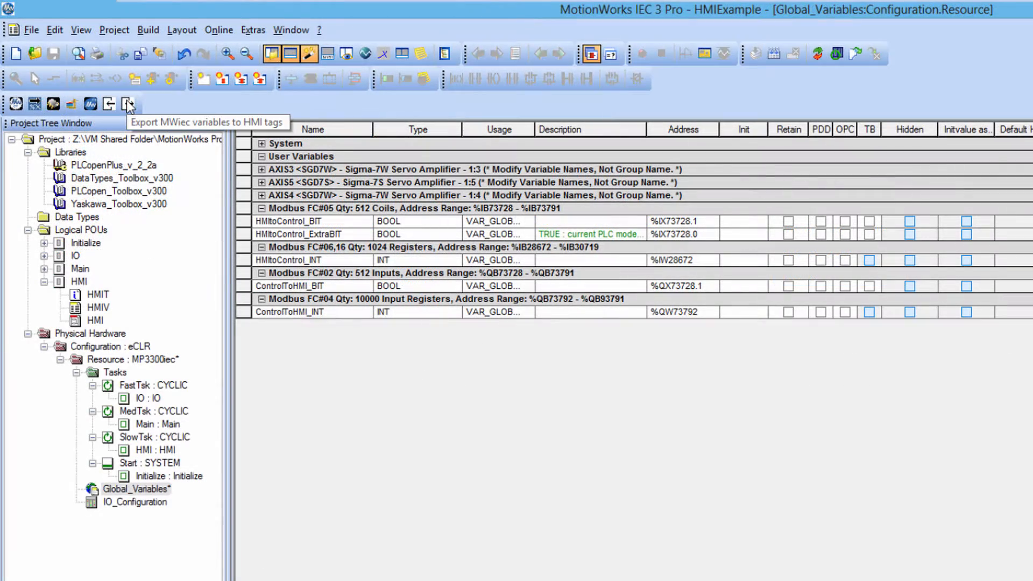
- Open the HMIExample resource's Hardware Configuration using the export-variables-as-HMI-tags toolbar button
left_click(128, 104)
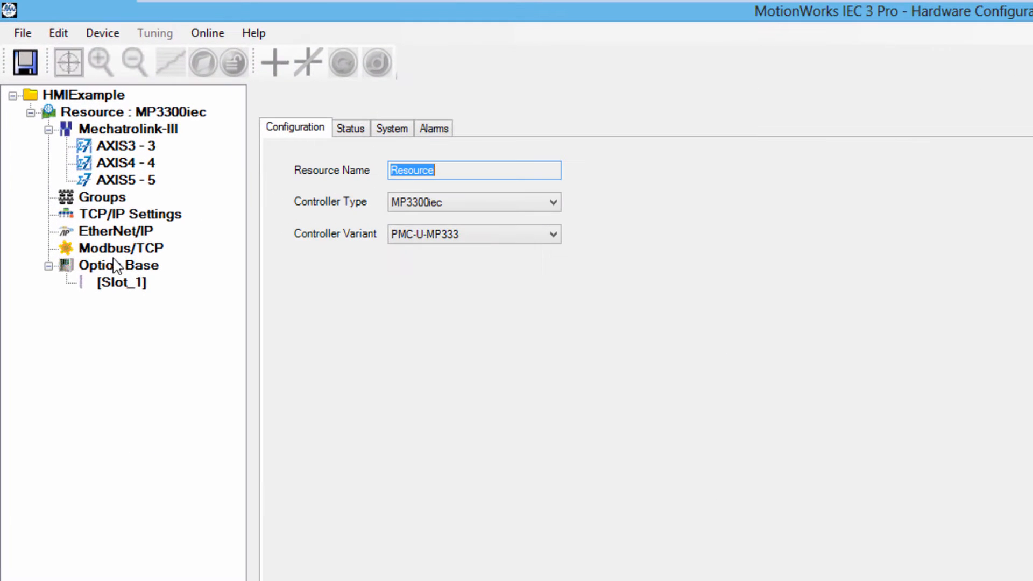
- Select Modbus/TCP in the Hardware Configuration tree to show its slave settings
left_click(121, 249)
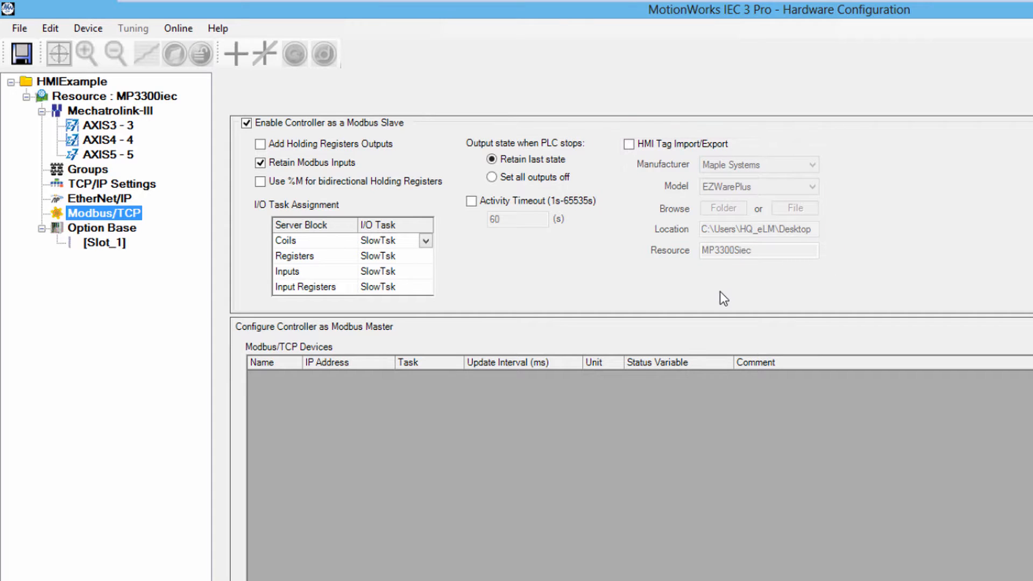
- Enable HMI Tag Import/Export with the EZWarePlus model and the Desktop location
left_click(628, 144)
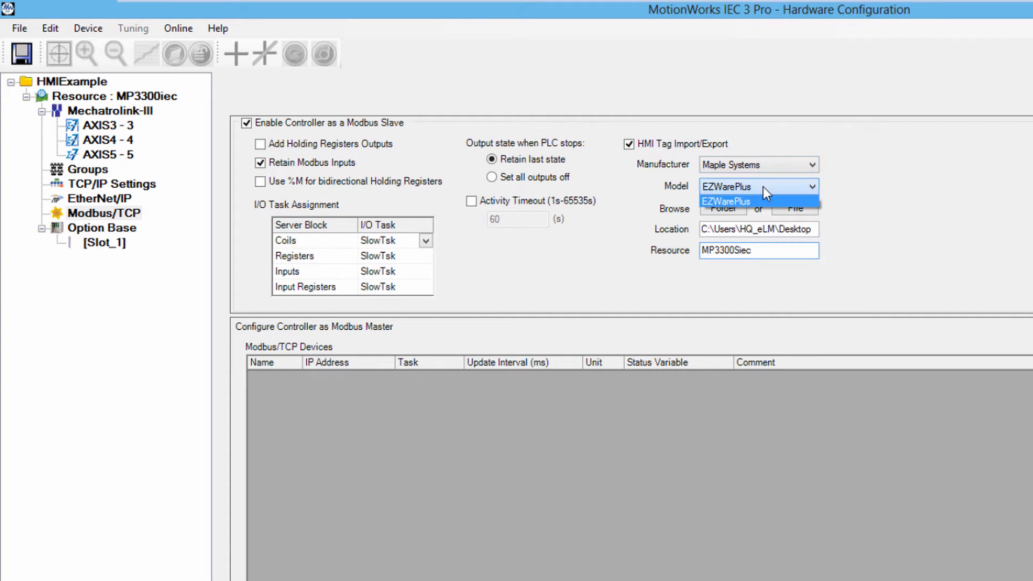
left_click(726, 201)
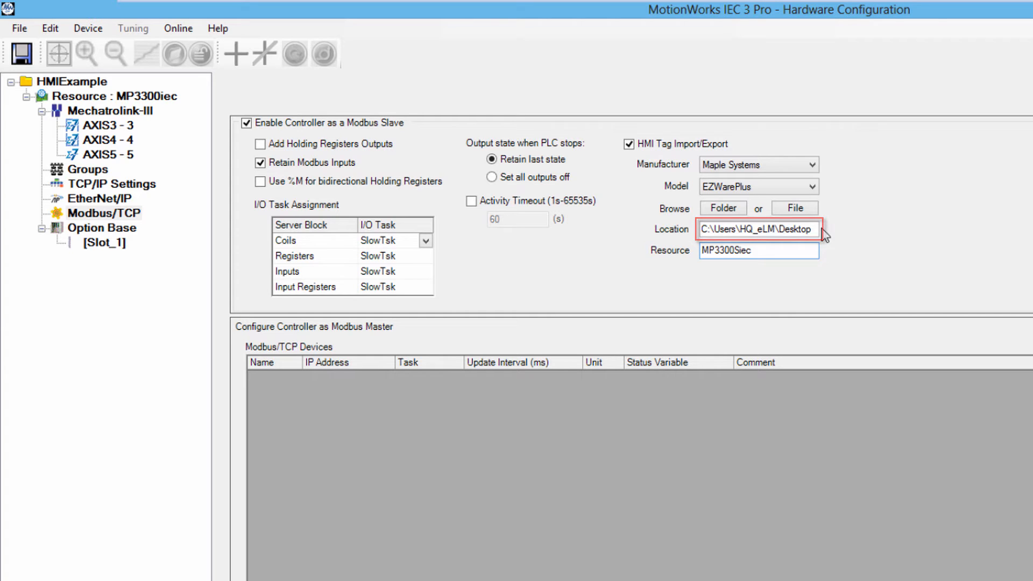
left_click(757, 250)
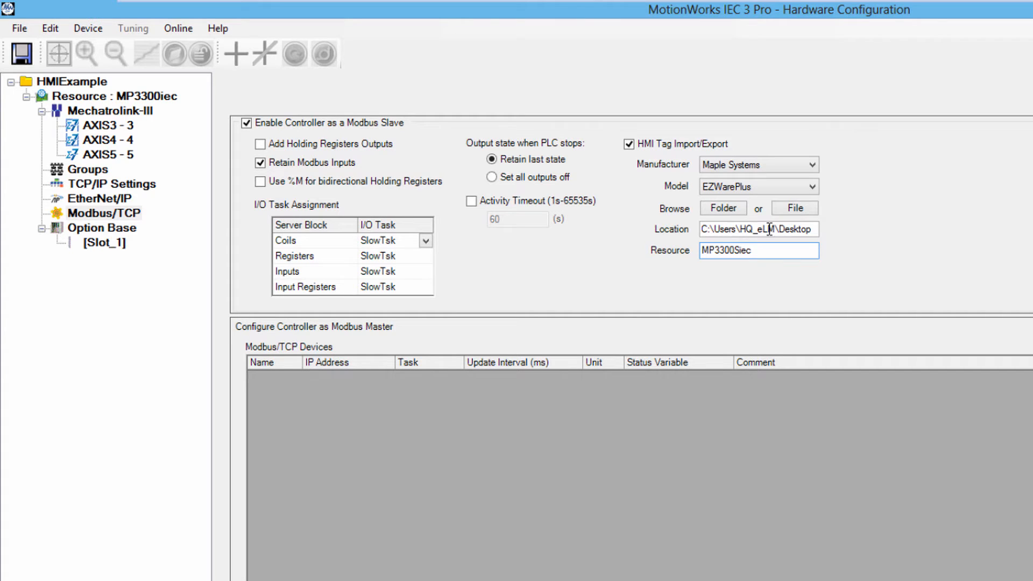
- Export the EZWarePlus tag CSV to the Desktop, then close it after reviewing in Notepad
left_click(21, 53)
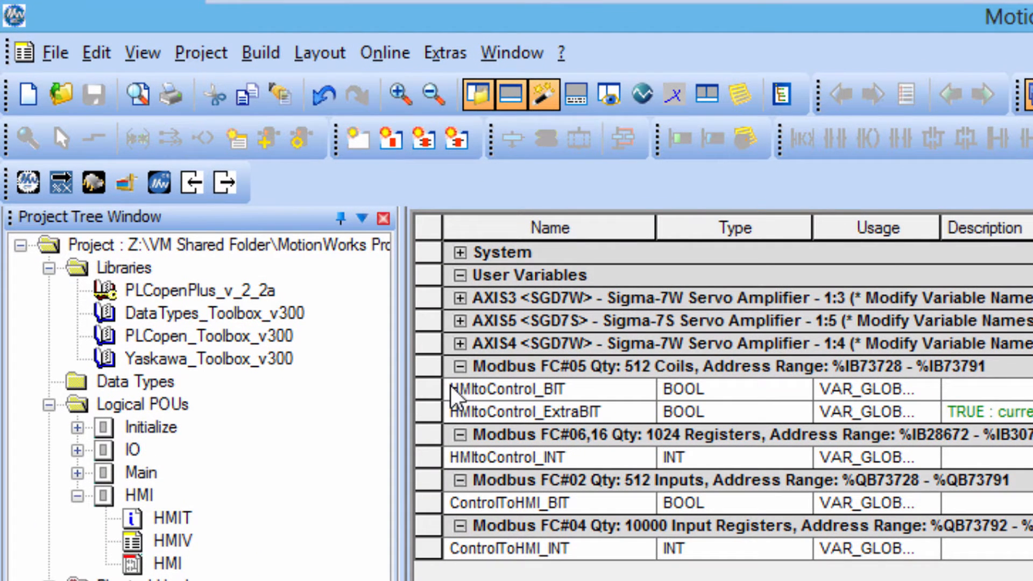
mouse_move(226, 183)
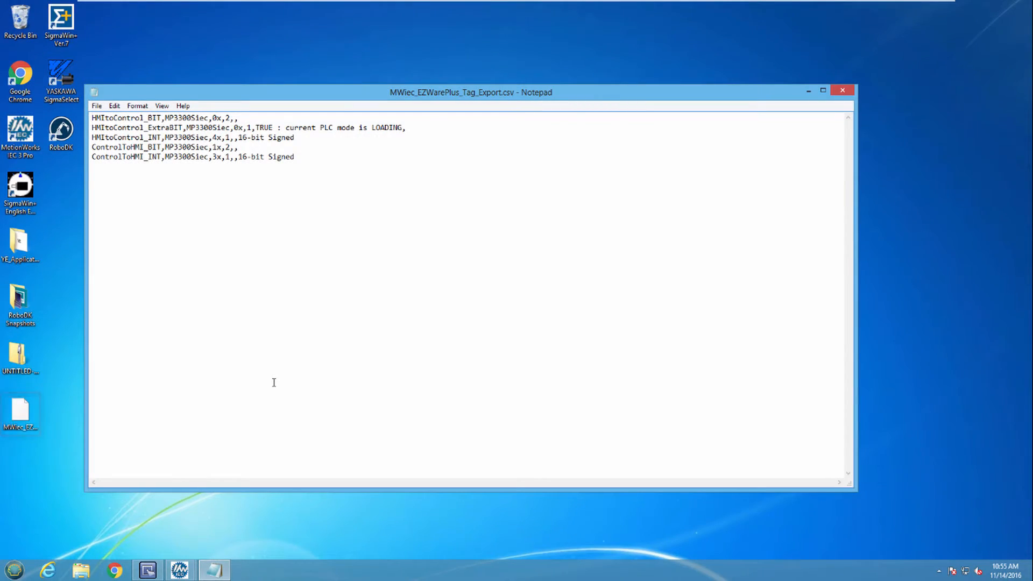
left_click(822, 90)
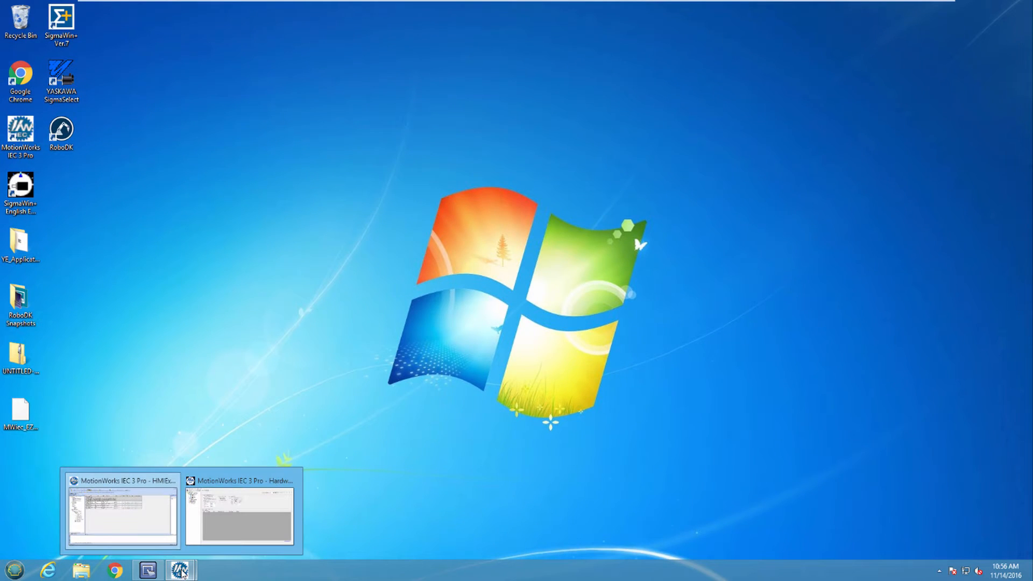
- In EZwarePlus System Parameters, confirm the Modbus TCP device is named MP3300Siec
left_click(122, 510)
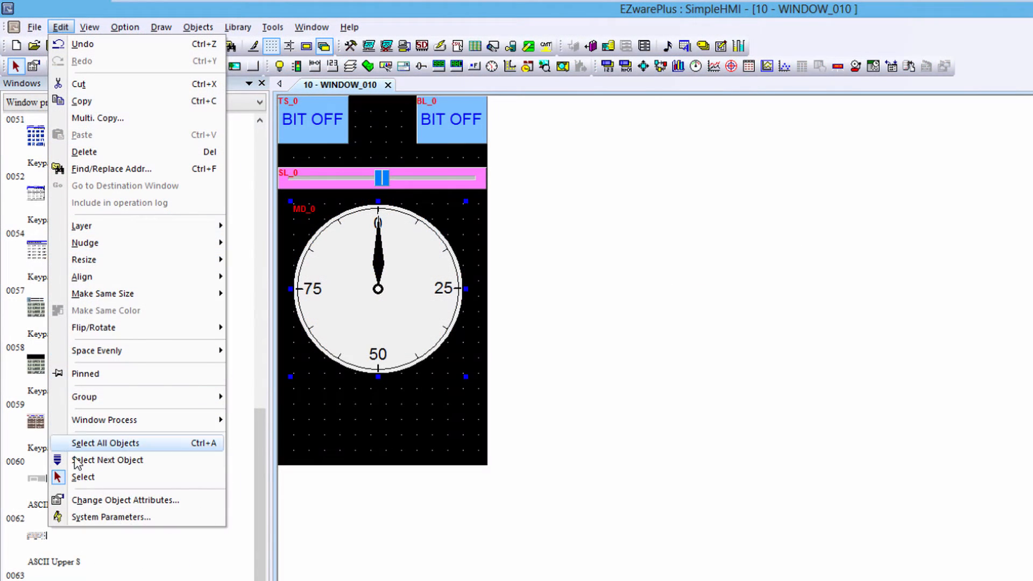
left_click(111, 517)
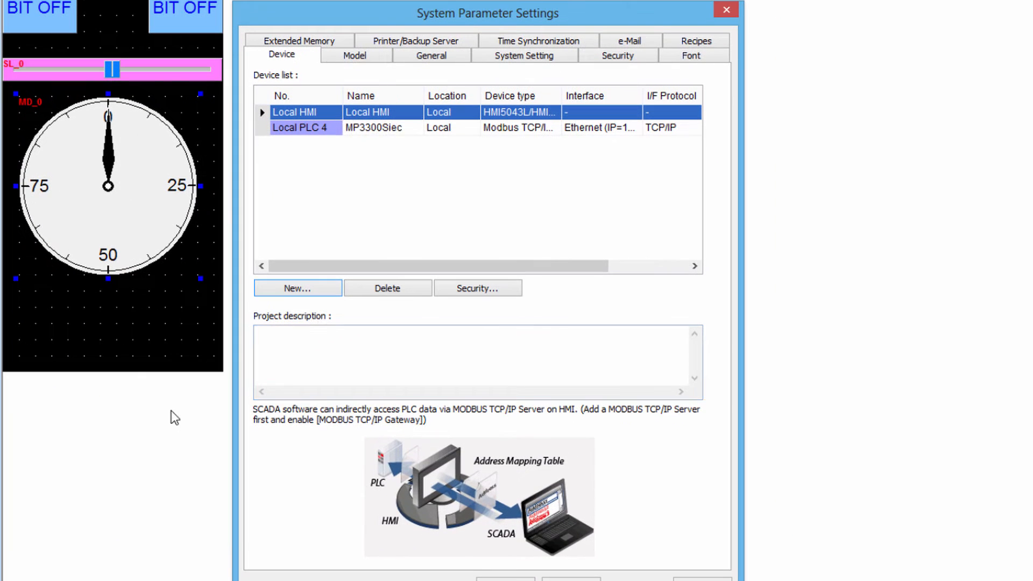
double_click(379, 127)
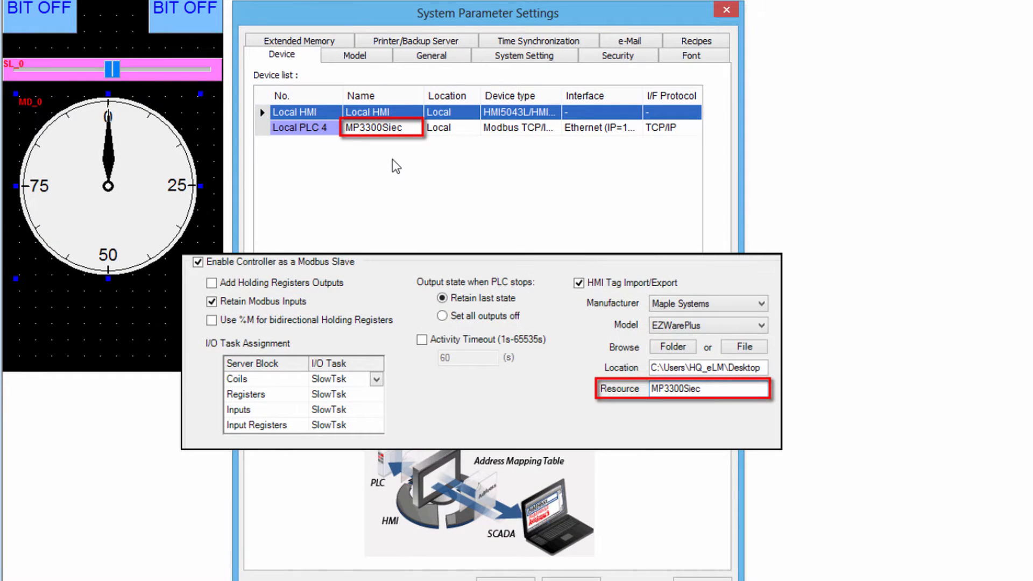
left_click(300, 127)
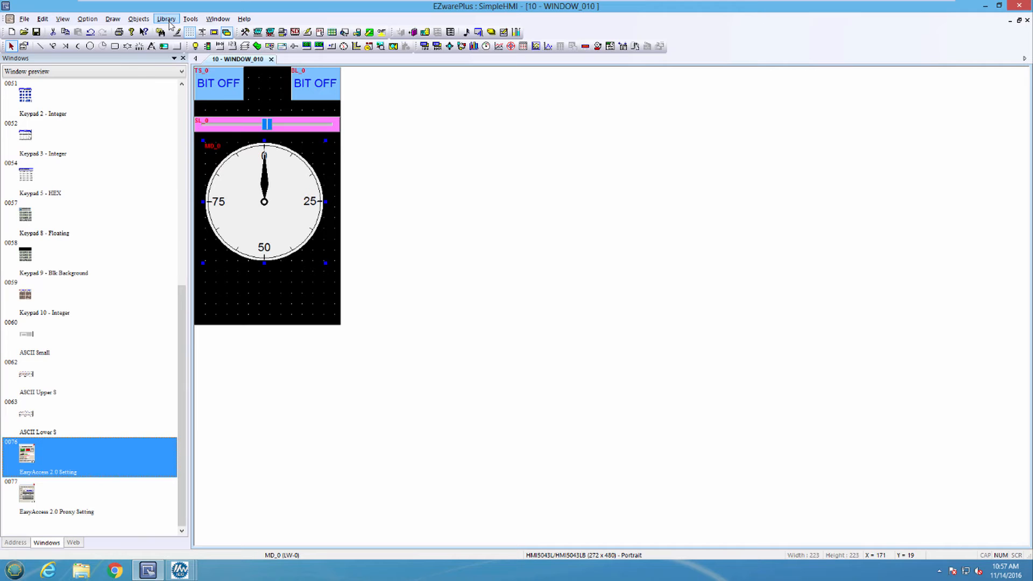
- Import MWiec_EZWarePlus_Tag_Export.csv into the Address Tag Library and dismiss the success message
left_click(166, 18)
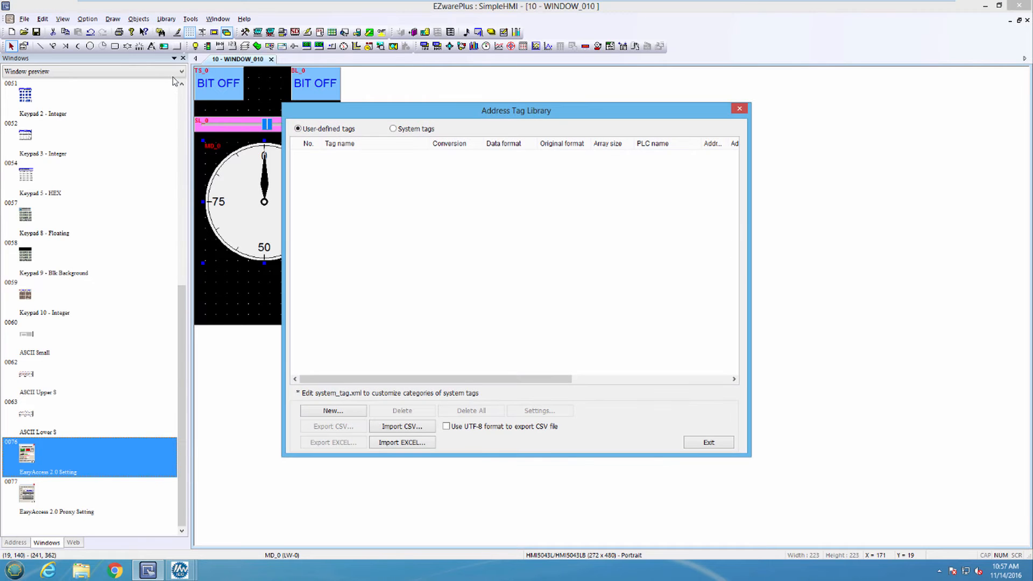
left_click(401, 426)
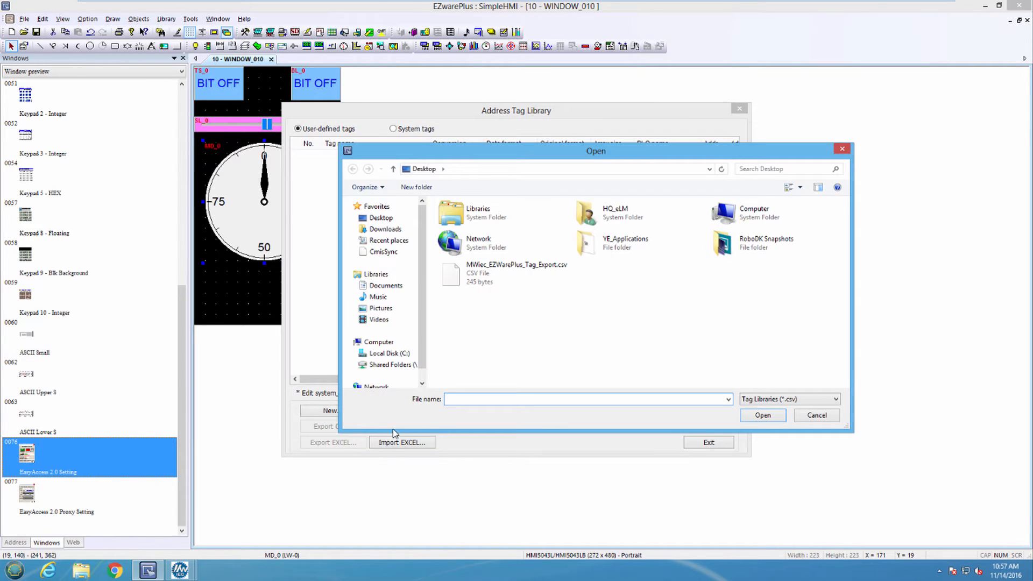
left_click(762, 415)
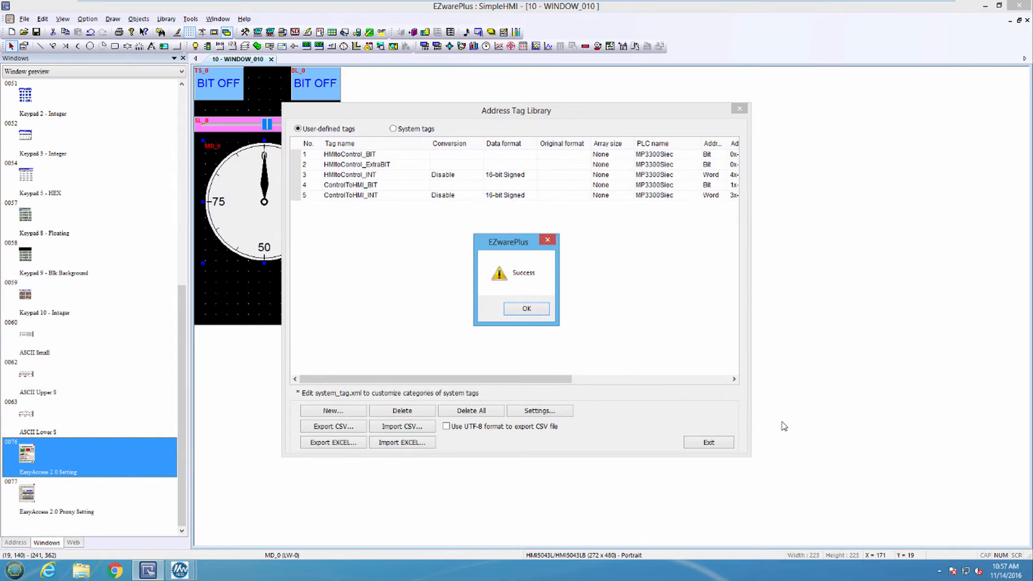
left_click(526, 308)
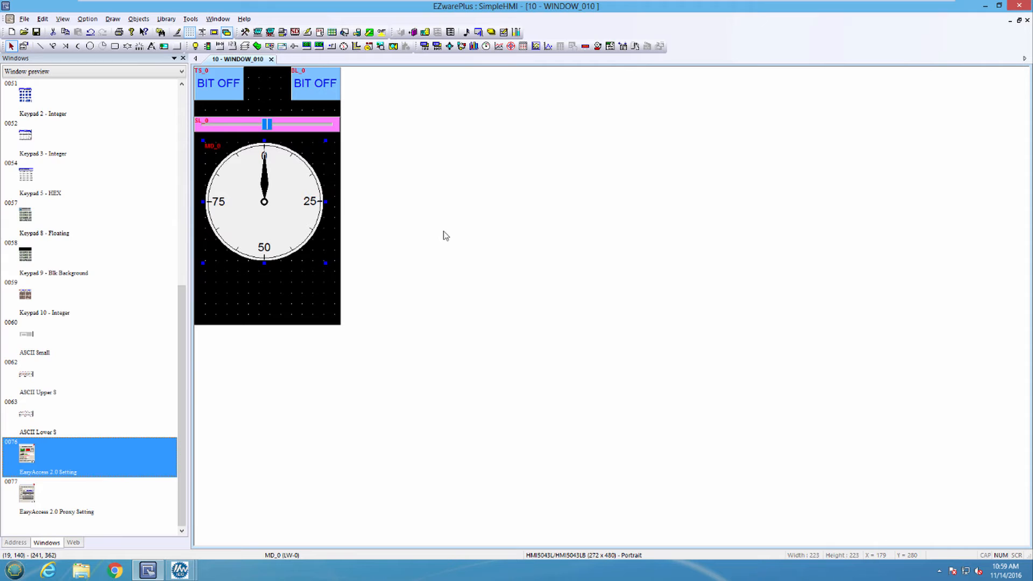
mouse_move(257, 32)
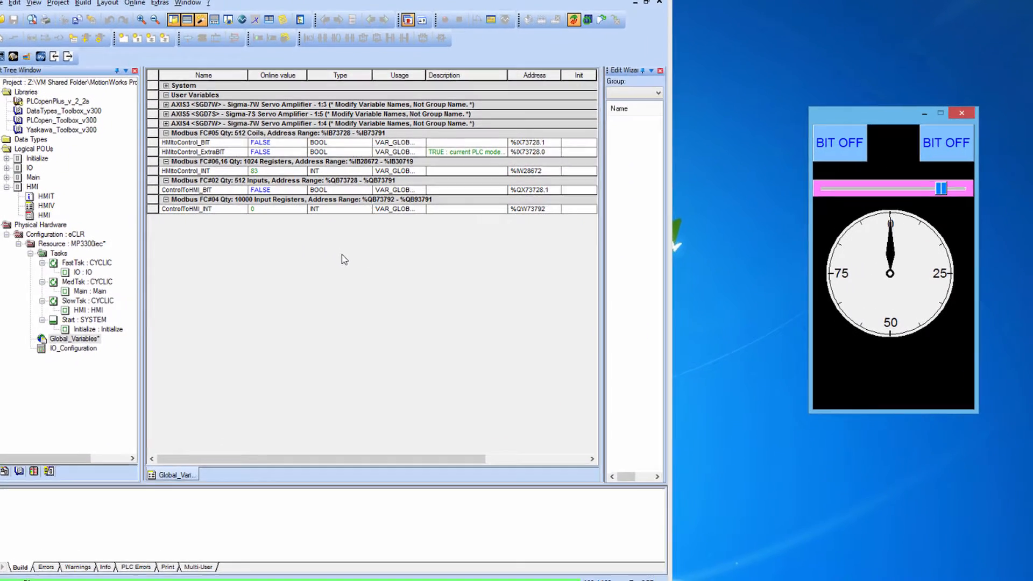
- Turn on HMItoControl_BIT from the panel and overwrite ControlToHMI_INT with 50
left_click(868, 138)
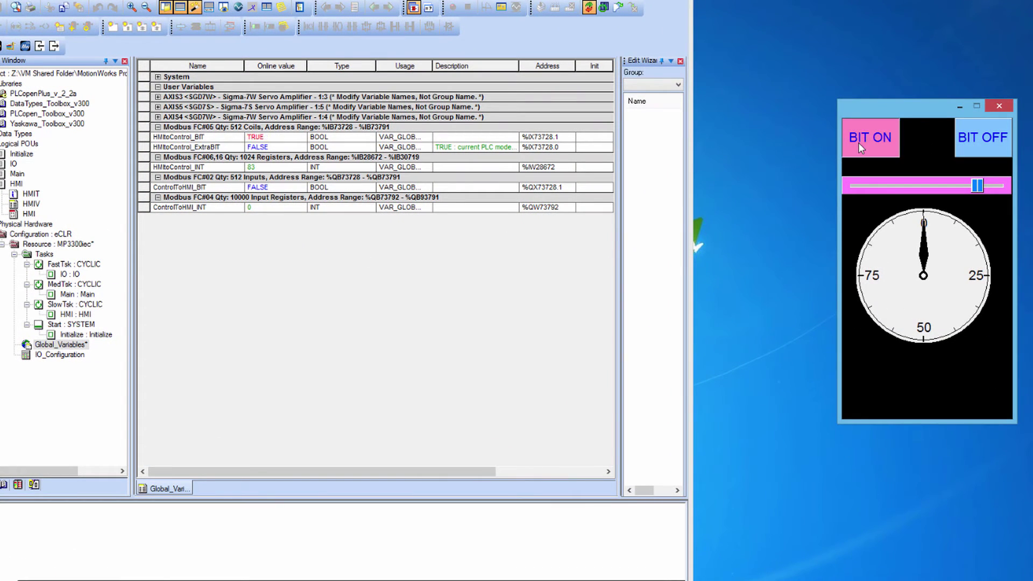
mouse_move(624, 237)
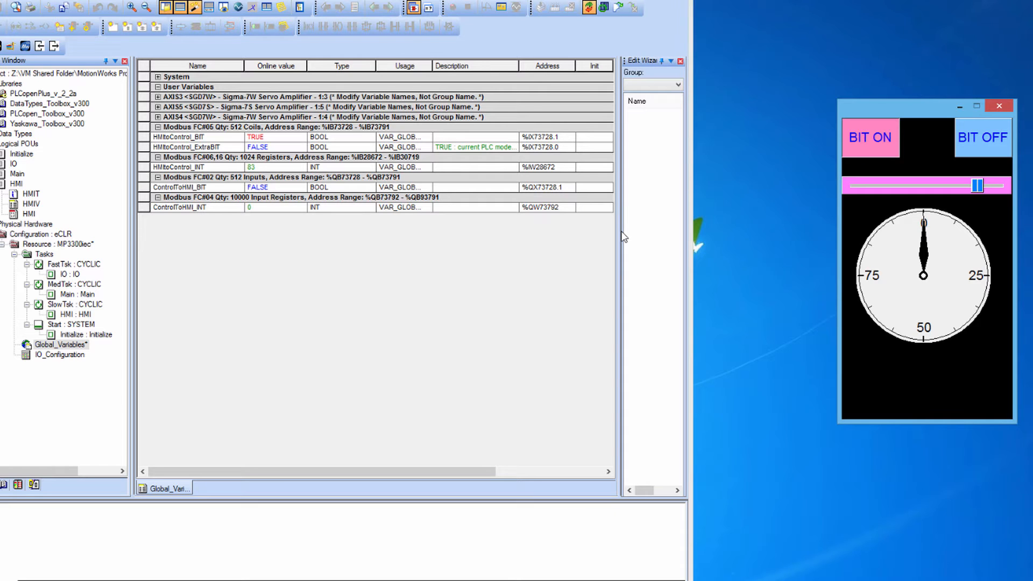
left_click(196, 136)
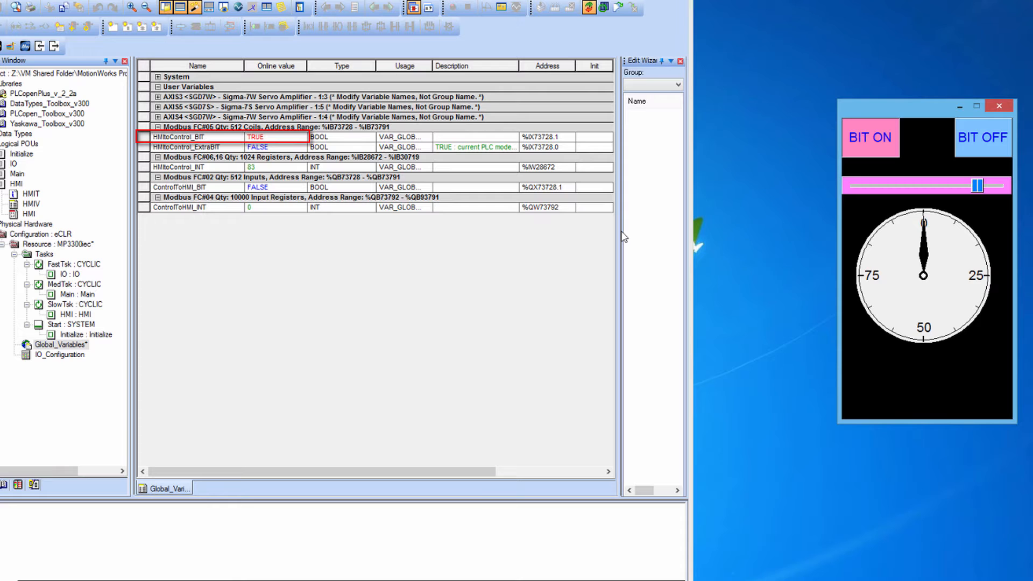
mouse_move(285, 217)
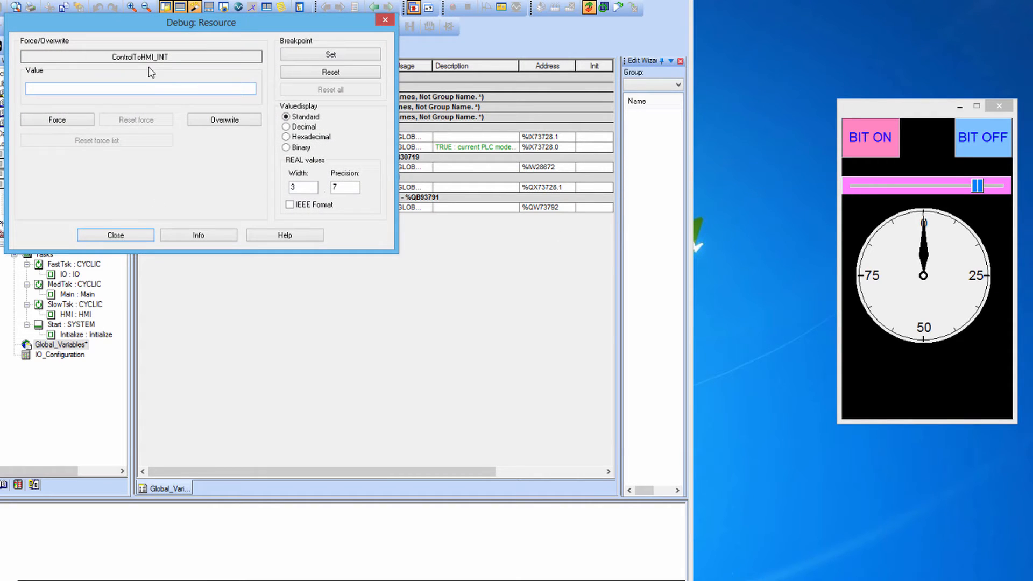
type("50")
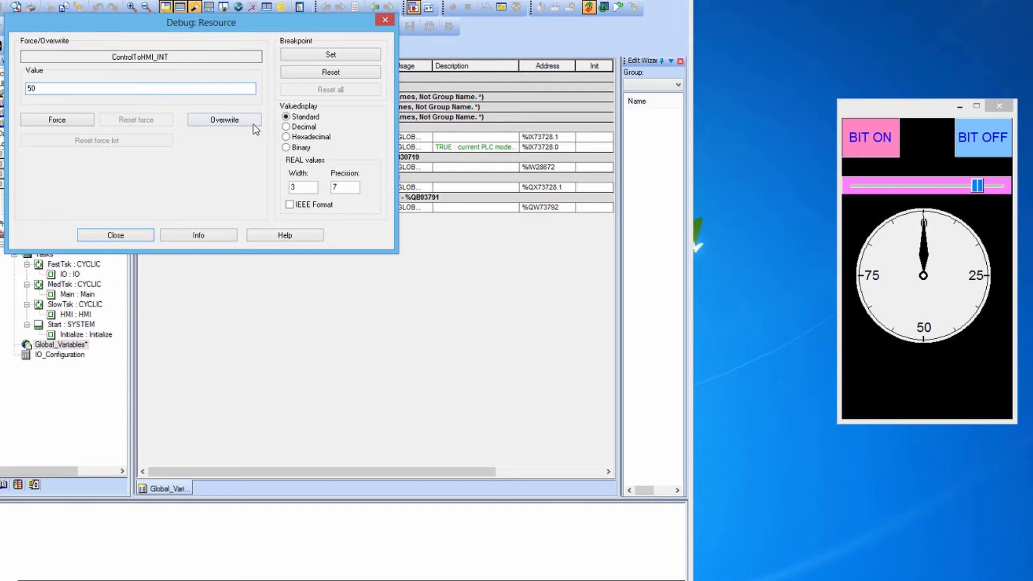
left_click(115, 235)
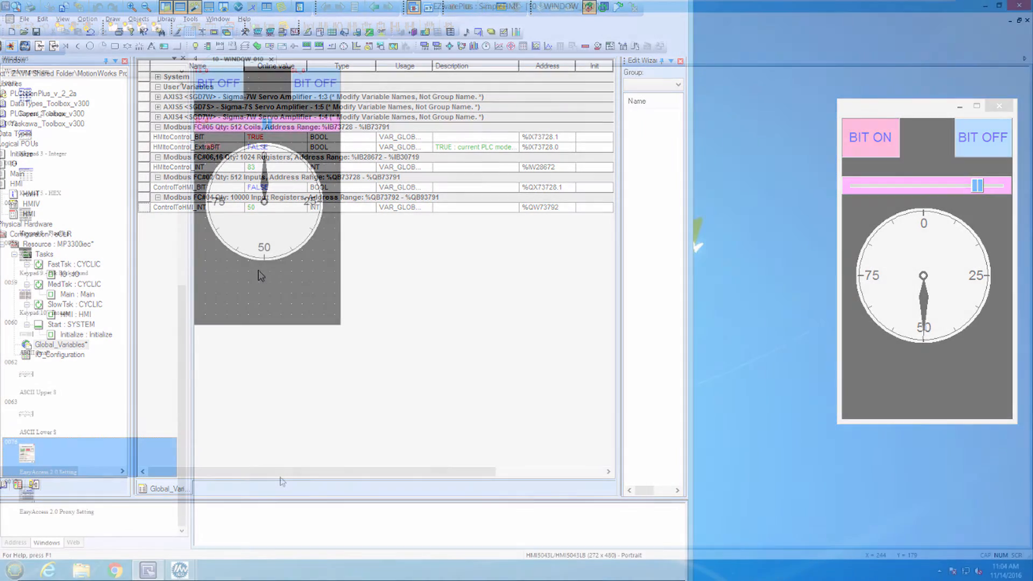
- Open Library > Address Tag Library to view the five user-defined MP3300Siec tags
left_click(166, 18)
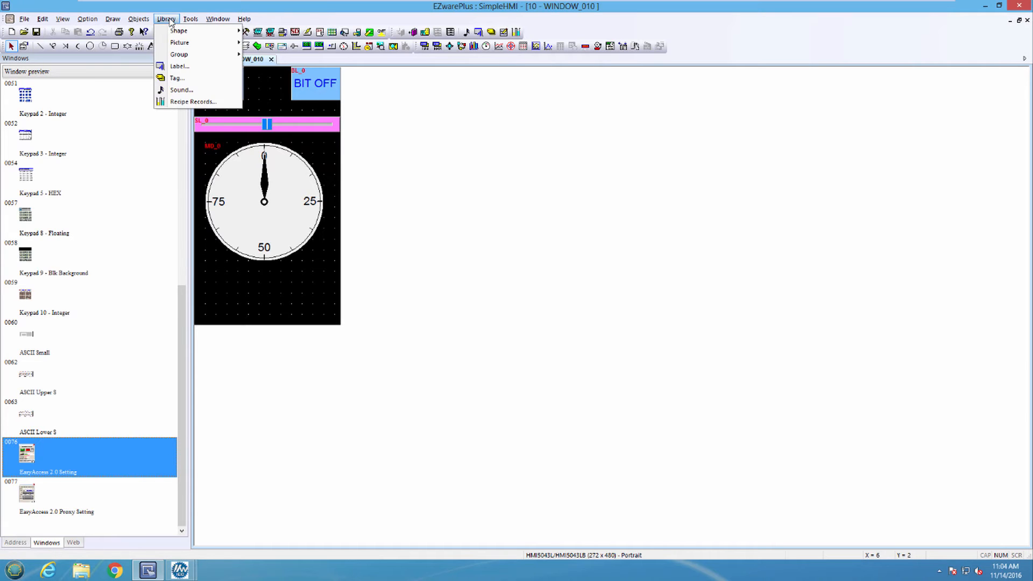
left_click(176, 77)
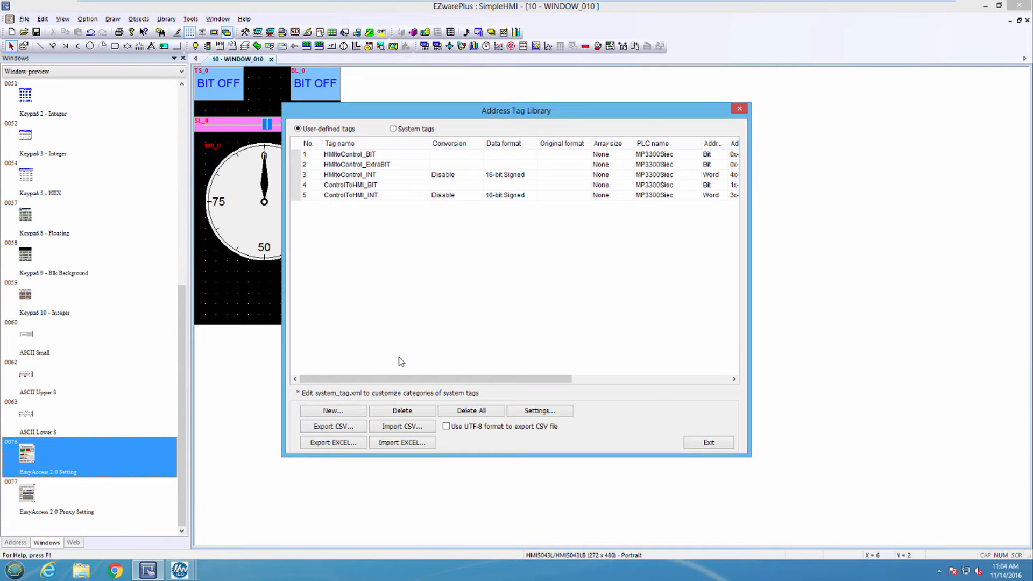
left_click(402, 425)
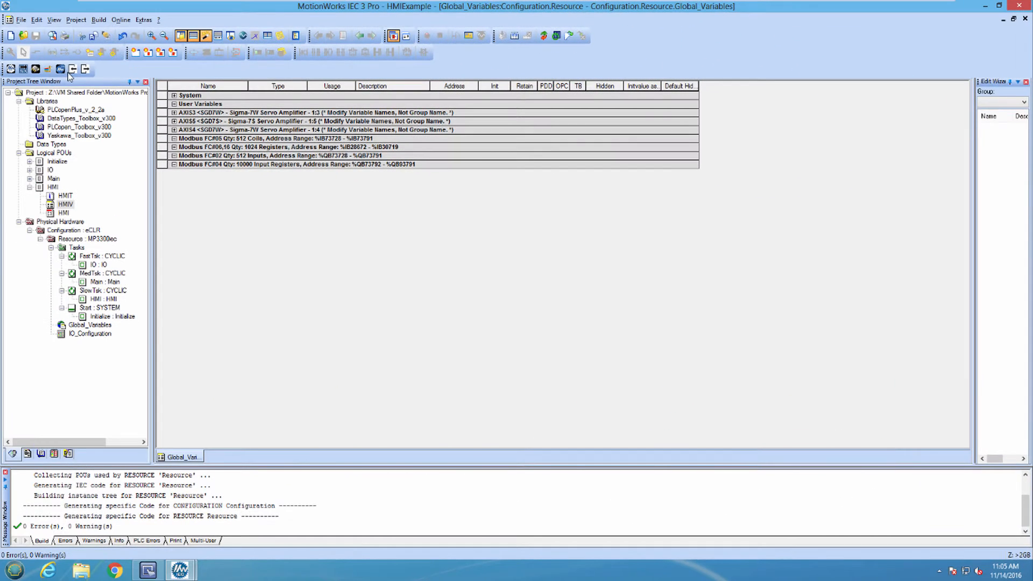
mouse_move(71, 68)
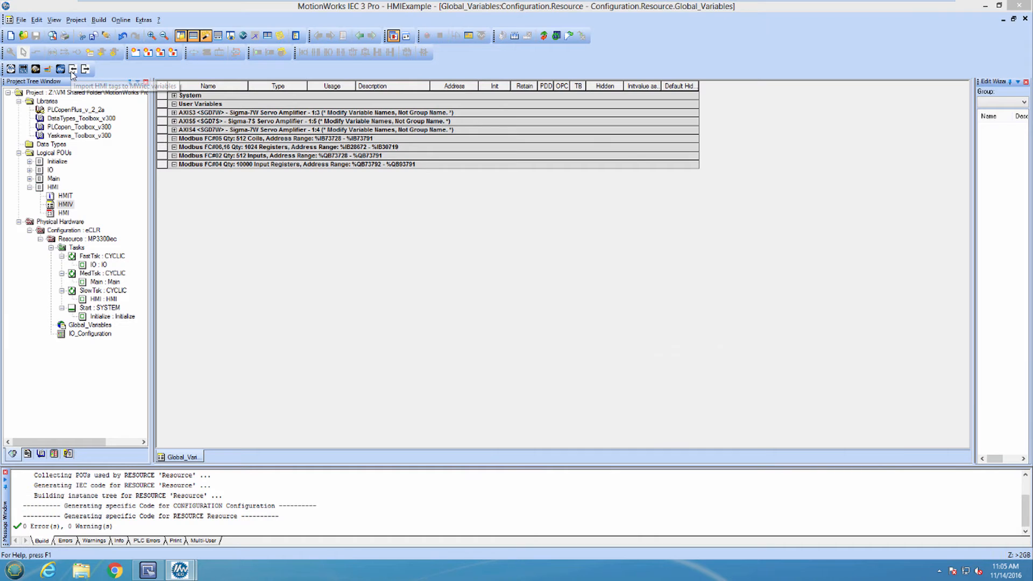
- Import EZwarePlus_MWiec.csv from the Desktop and acknowledge the Import Successful message
left_click(71, 70)
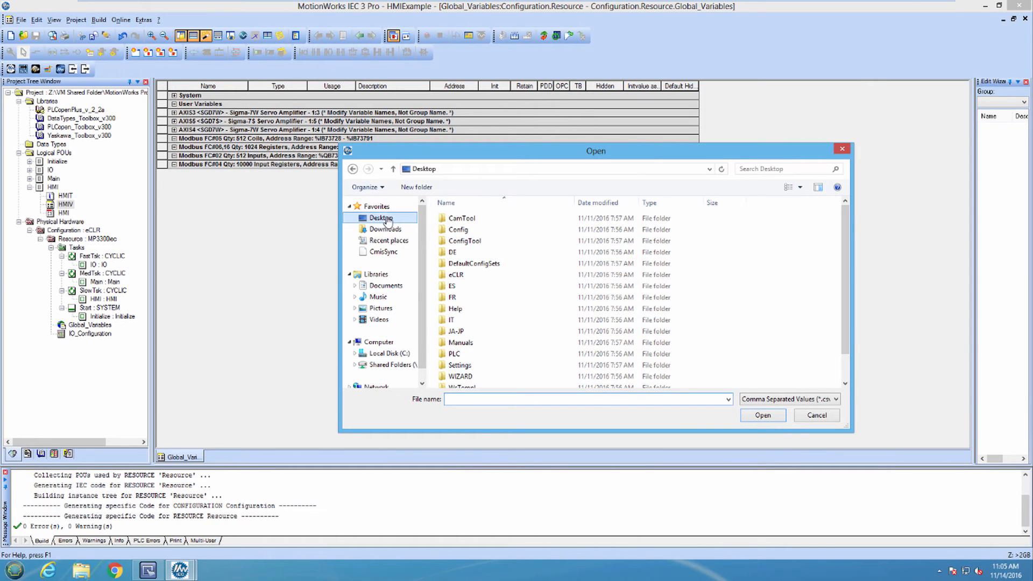
left_click(500, 273)
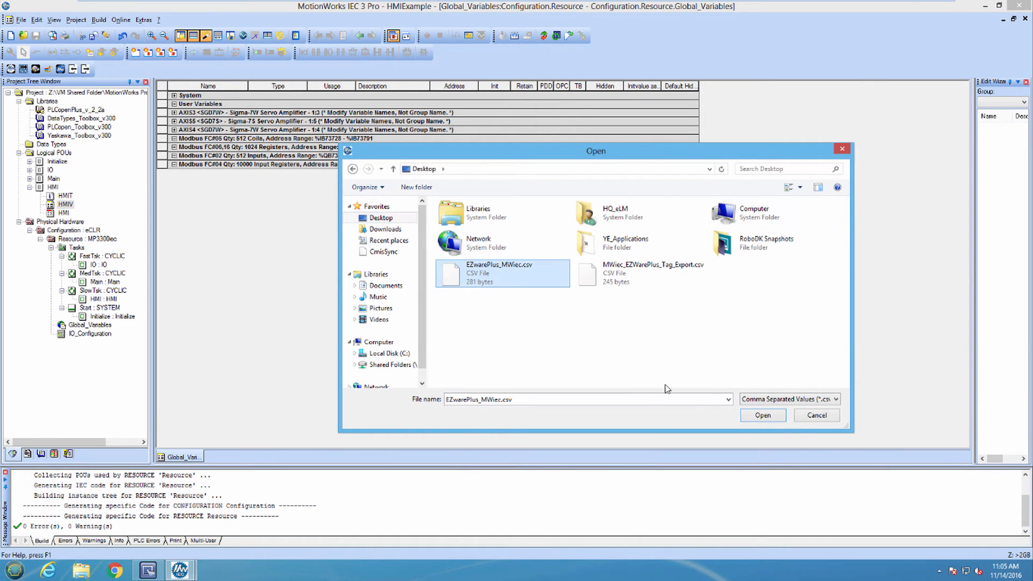
left_click(762, 415)
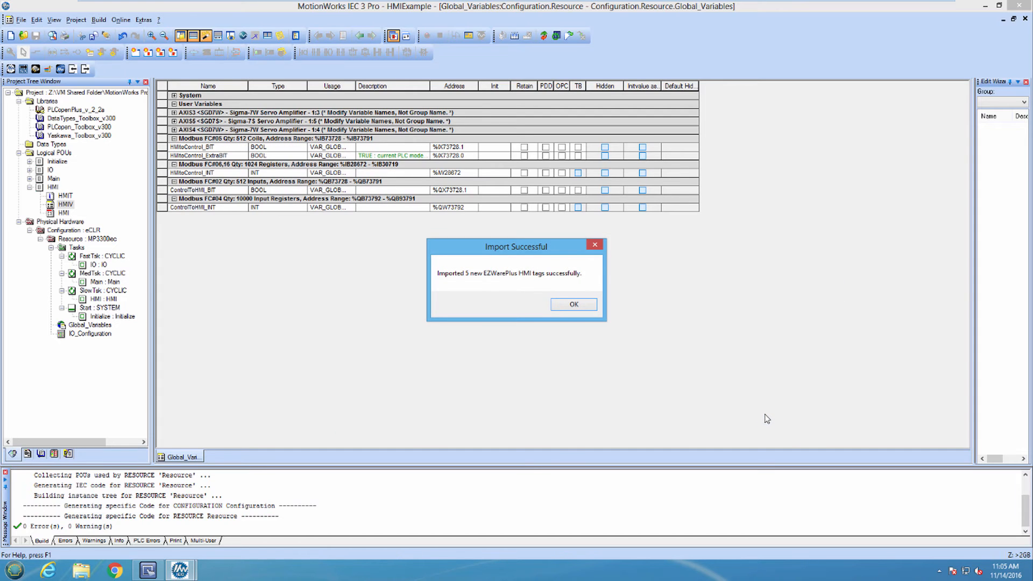
left_click(572, 304)
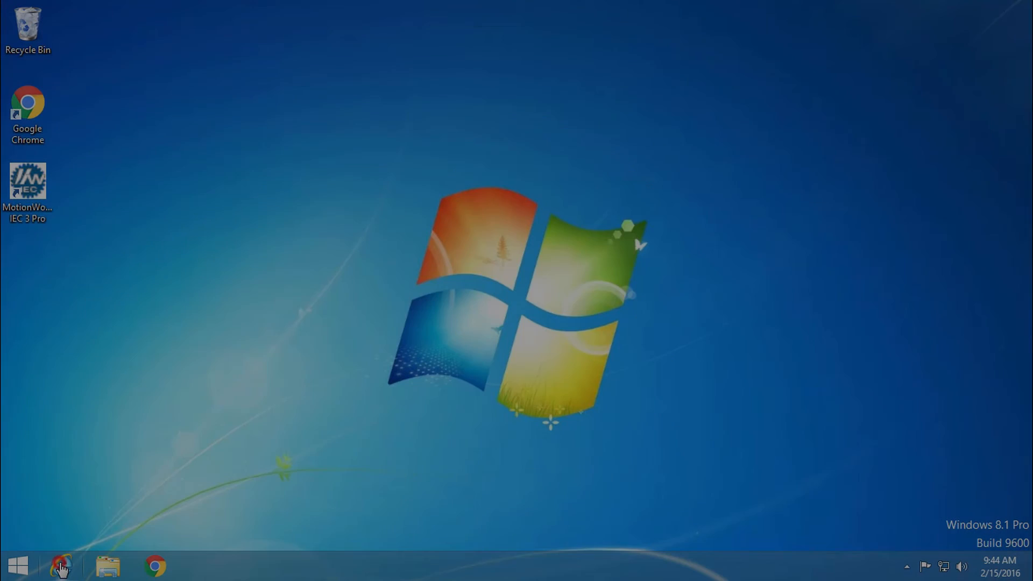
- Browse to yaskawa.com/iecsw in Internet Explorer and scroll to the Downloads tab
left_click(60, 565)
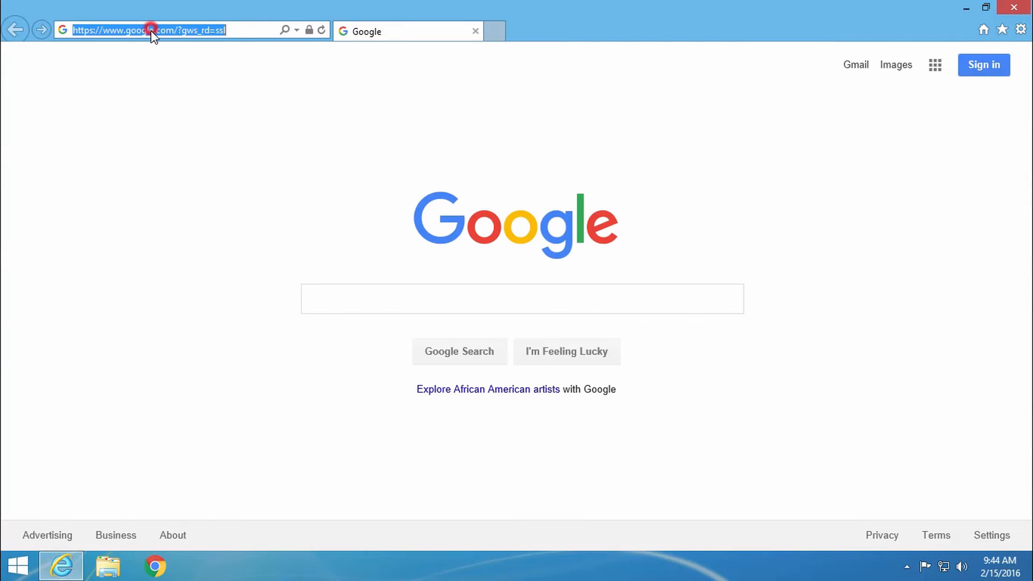
type("yaskawa.com/")
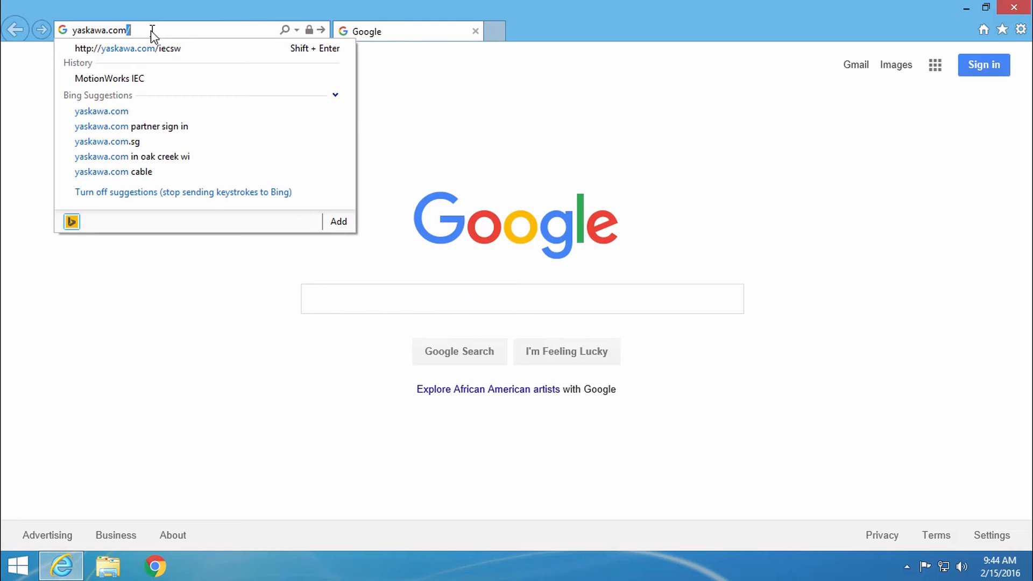
left_click(109, 79)
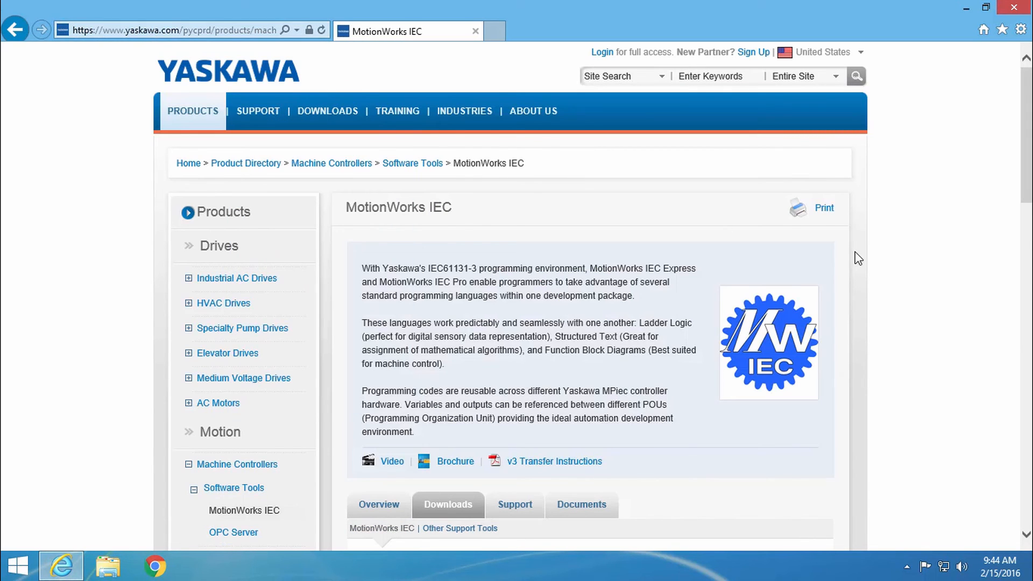
scroll("down", 3)
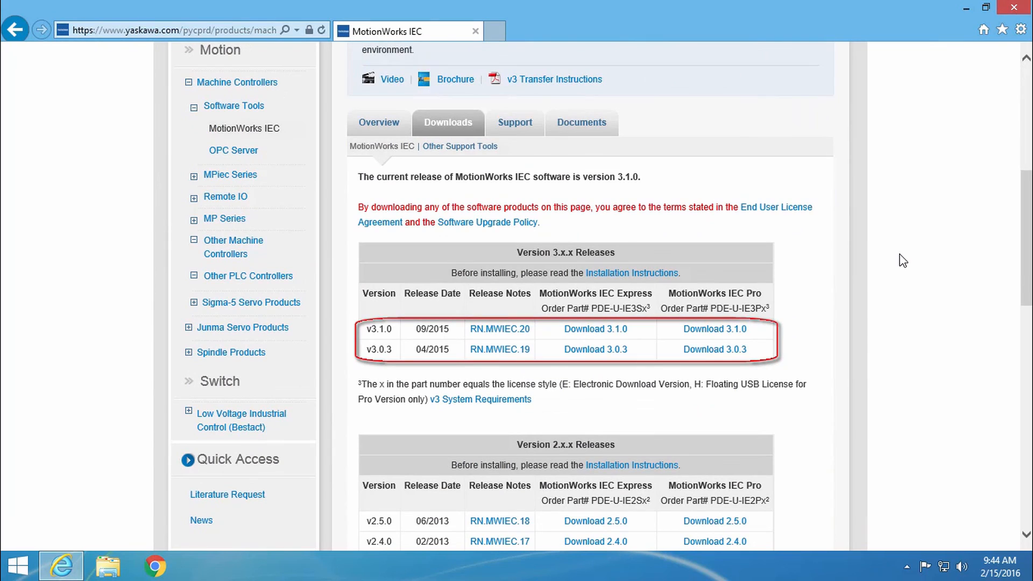